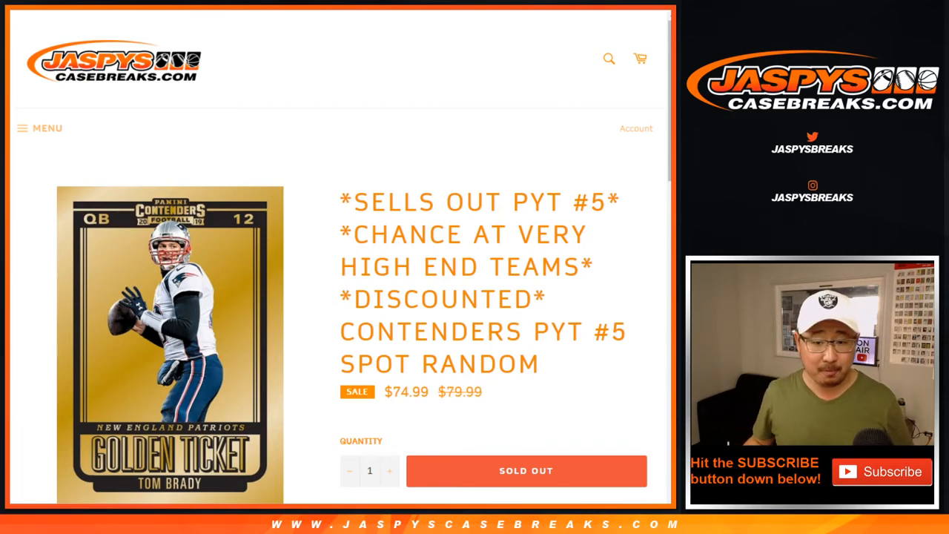
Step: Scroll the PYT #5 listing past the 18-customer-names rule to the team list and Prizm packs
scroll("down", 3)
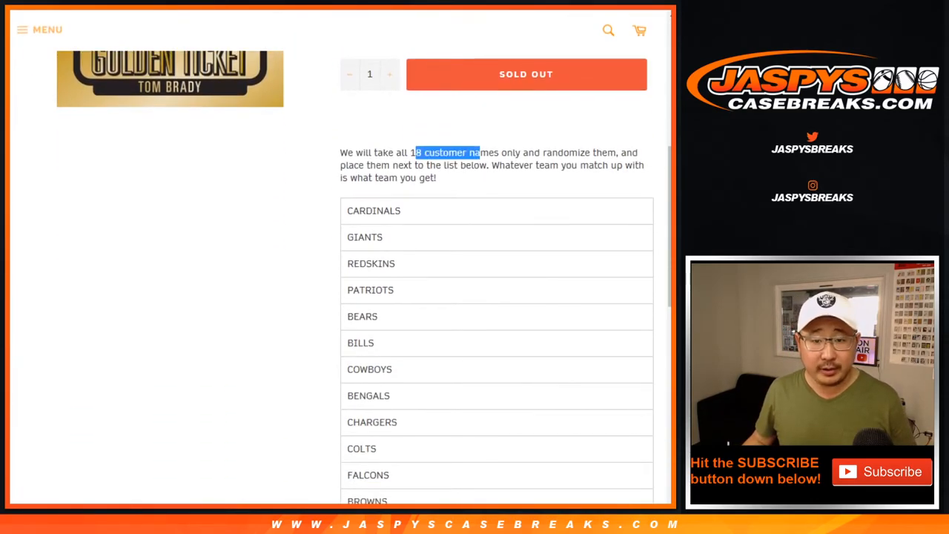
scroll("down", 3)
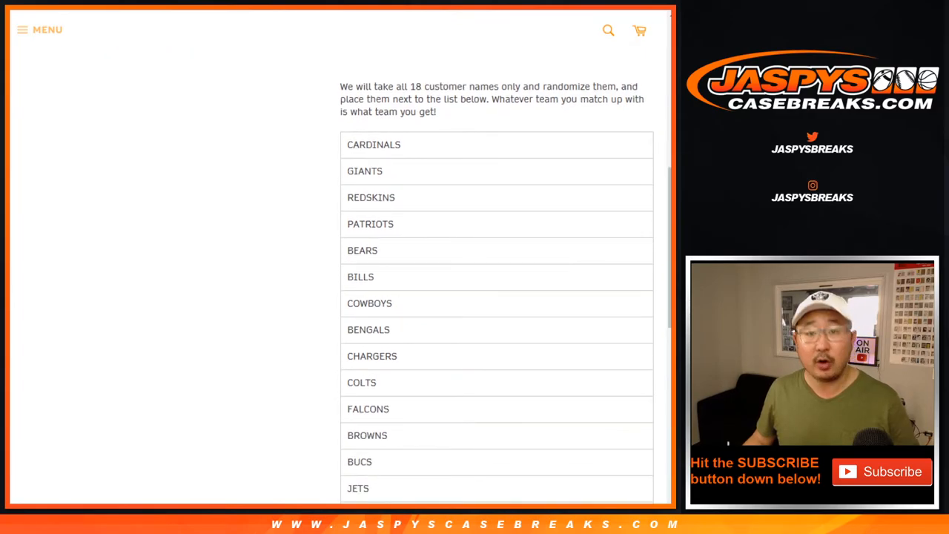
double_click(374, 144)
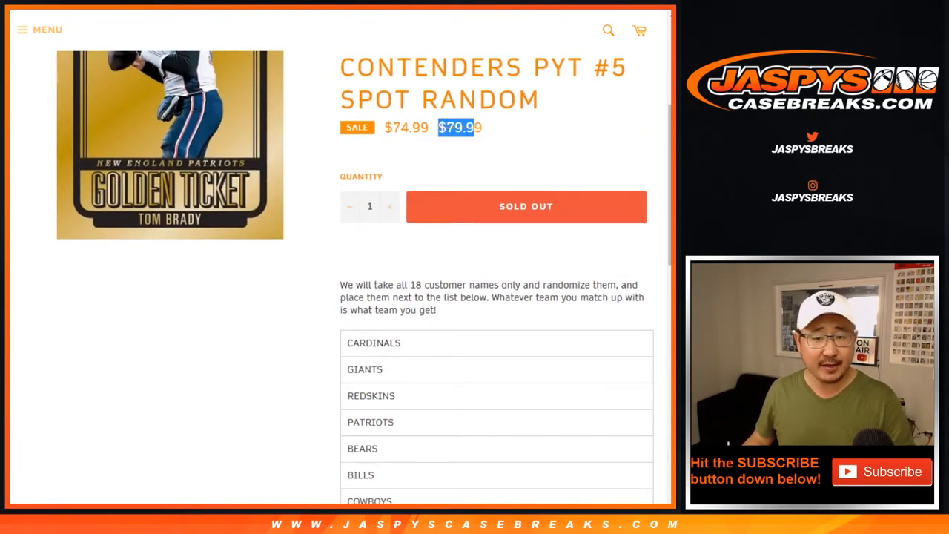
scroll("down", 3)
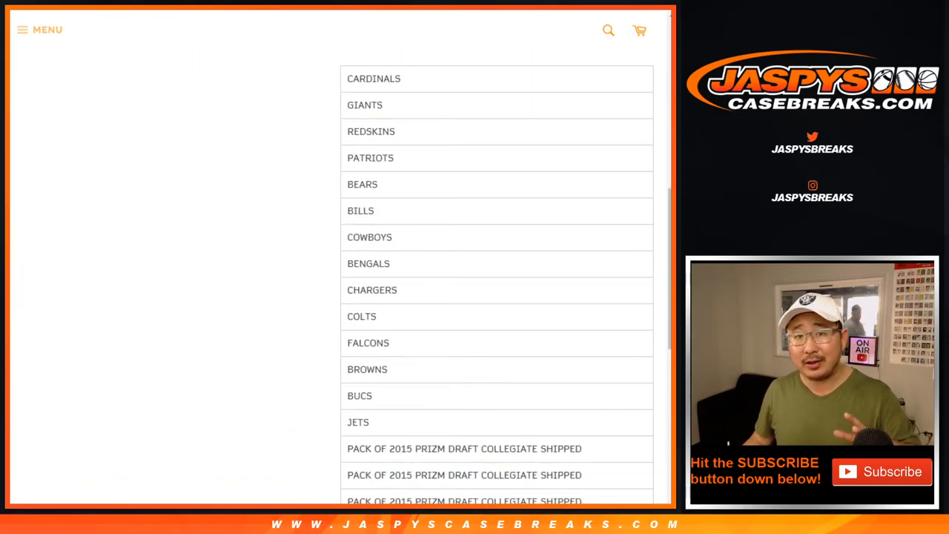
scroll("down", 3)
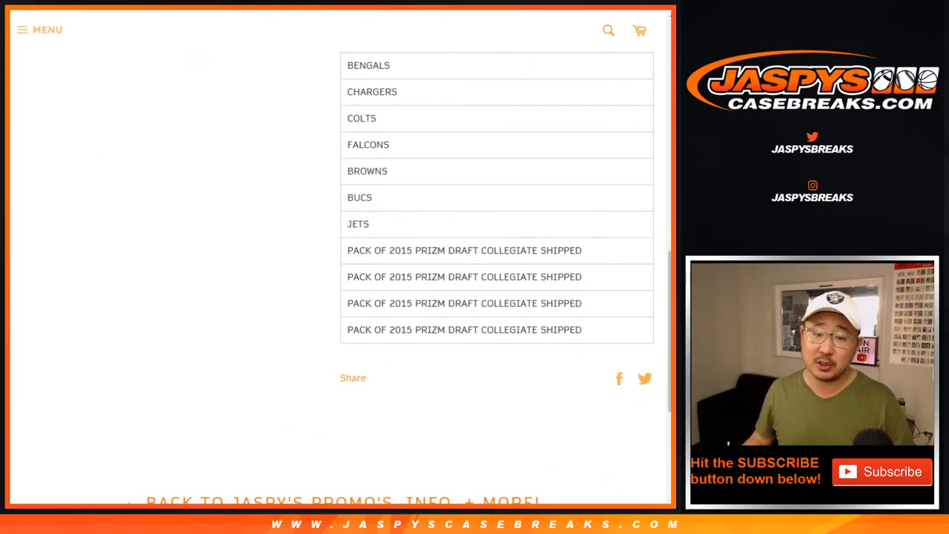
Step: Switch from the store listing to RANDOM.ORG's Dice Roller with two dice set
left_click_drag(347, 250, 533, 303)
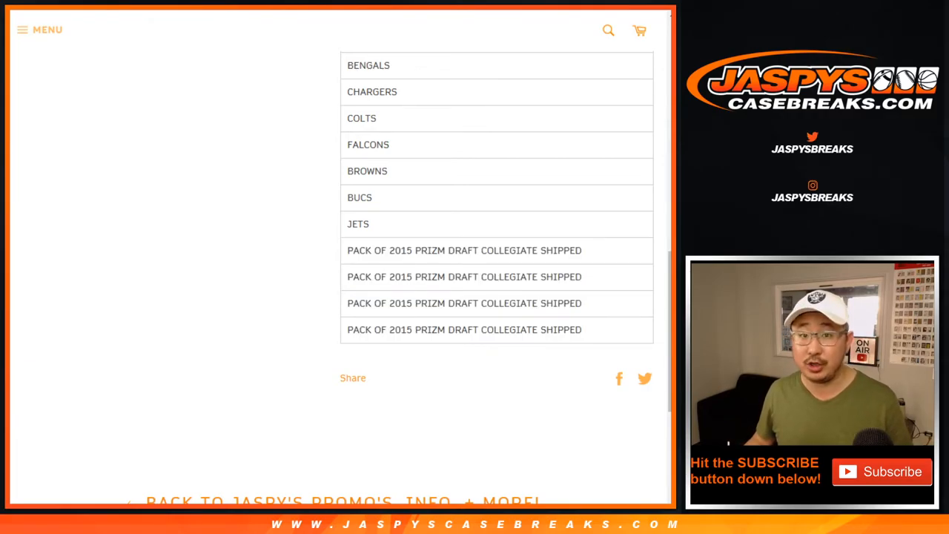
scroll("down", 3)
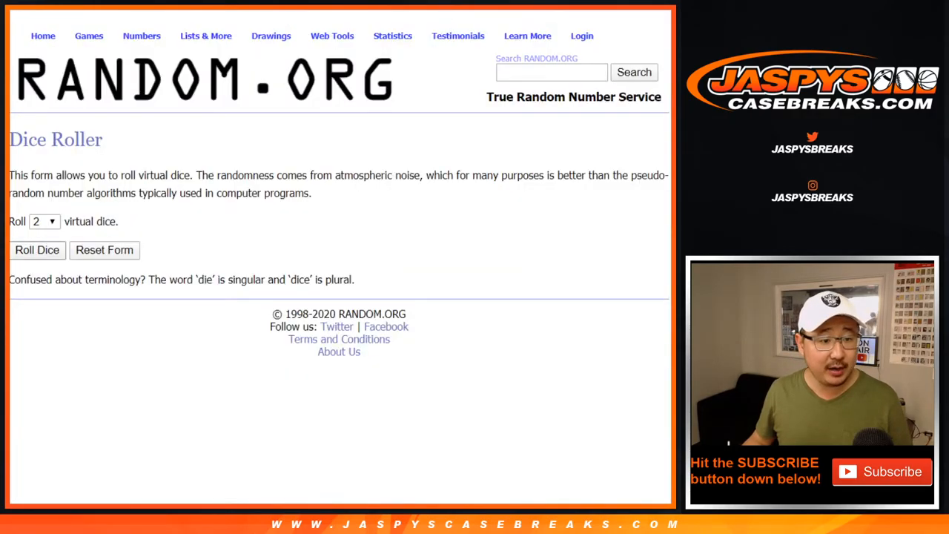
Step: Randomize the 18 customer names in List Randomizer, repeating Again! until shuffled seven times
left_click(36, 250)
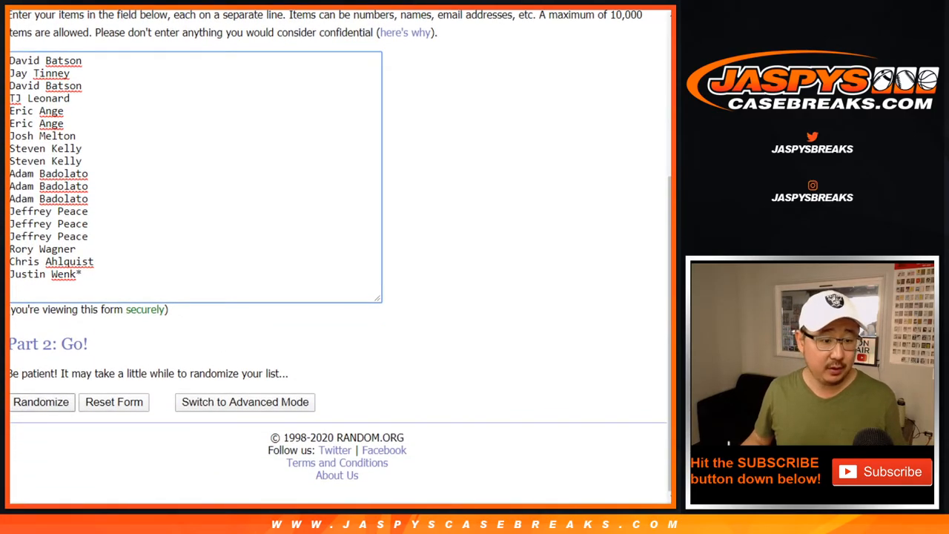
left_click(41, 402)
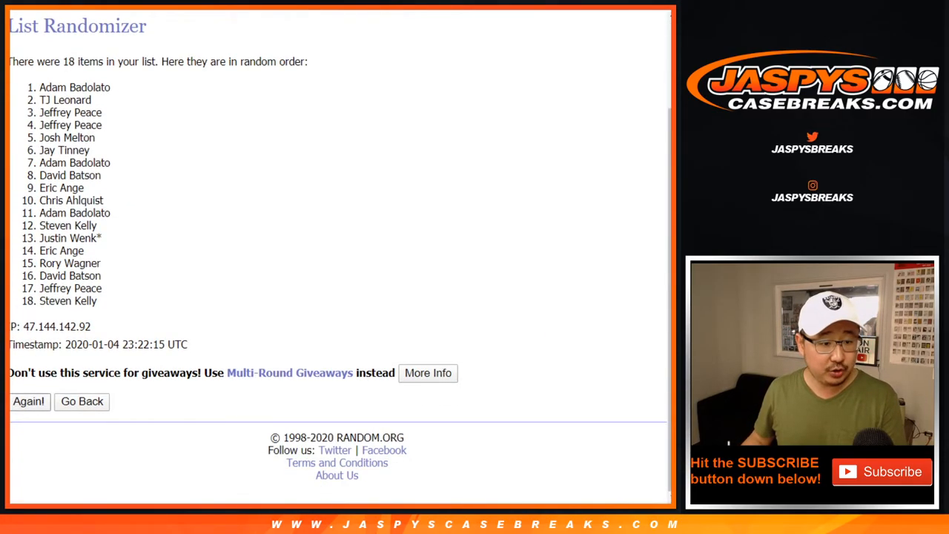
left_click(29, 401)
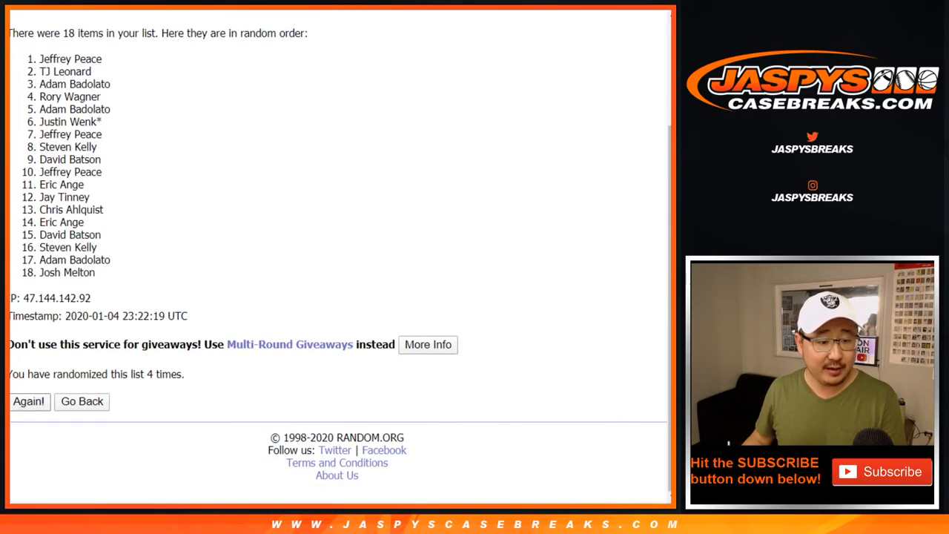
left_click(28, 401)
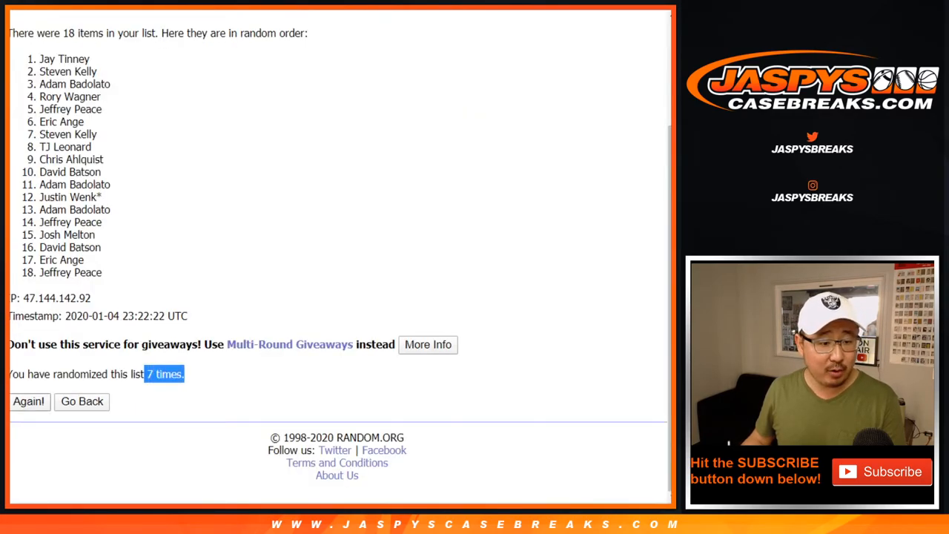
left_click(28, 401)
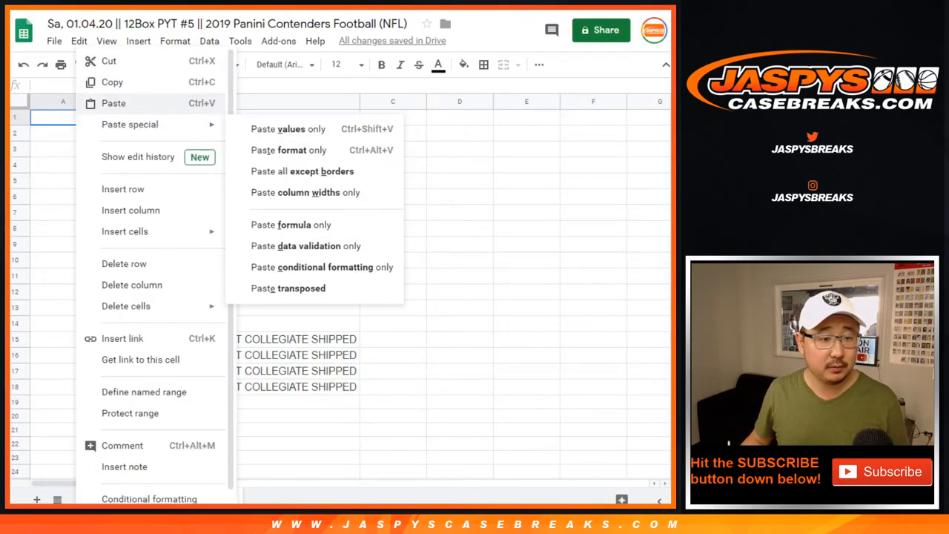
Step: Paste the shuffled names into column A and append a caret to names A1–A8
left_click(113, 103)
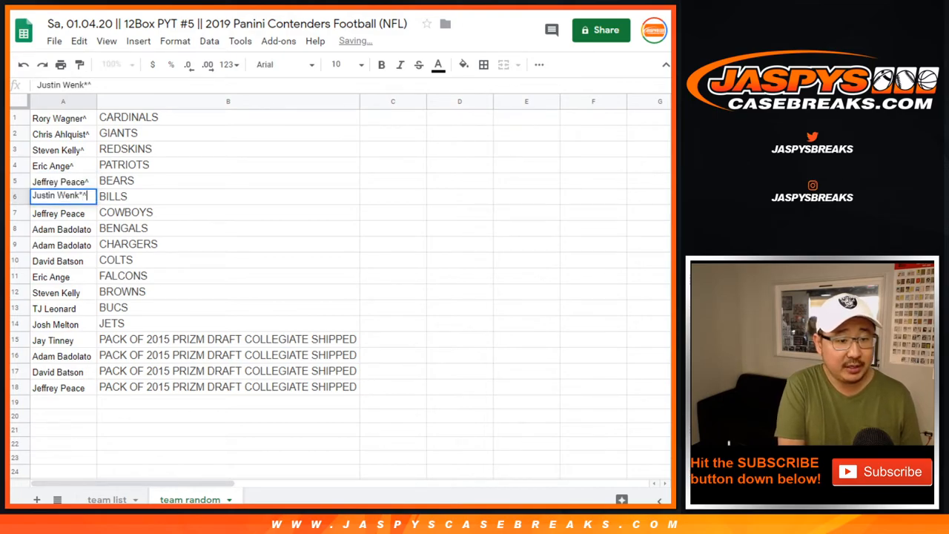
left_click(62, 245)
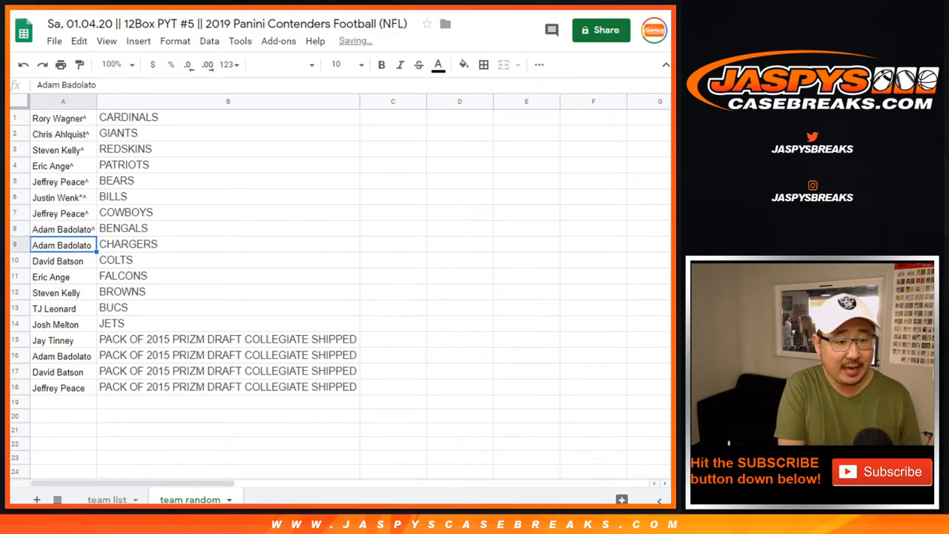